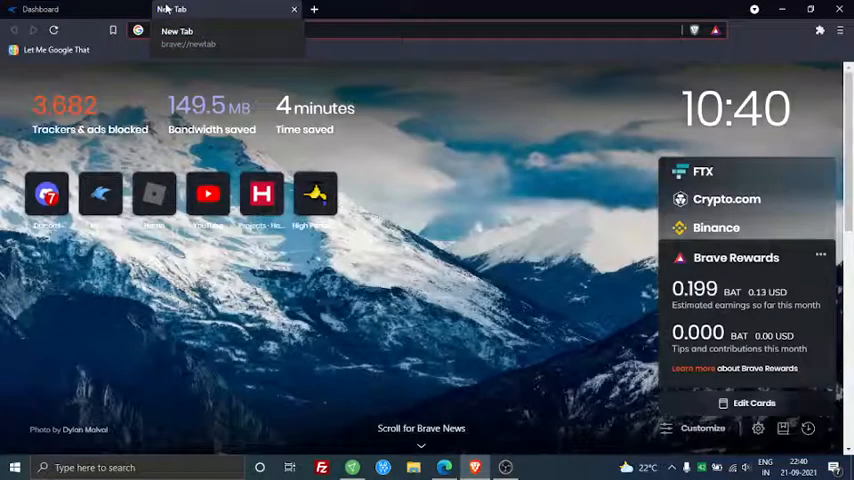
Step: Search Google for 'aikar flags minecraft' and open Aikar's G1GC flags article
type("aikar+flags&oq=aikar+flags&aqs=chrome..69i57.3997j0j1&sourceid=chrome&ie=UTF-8")
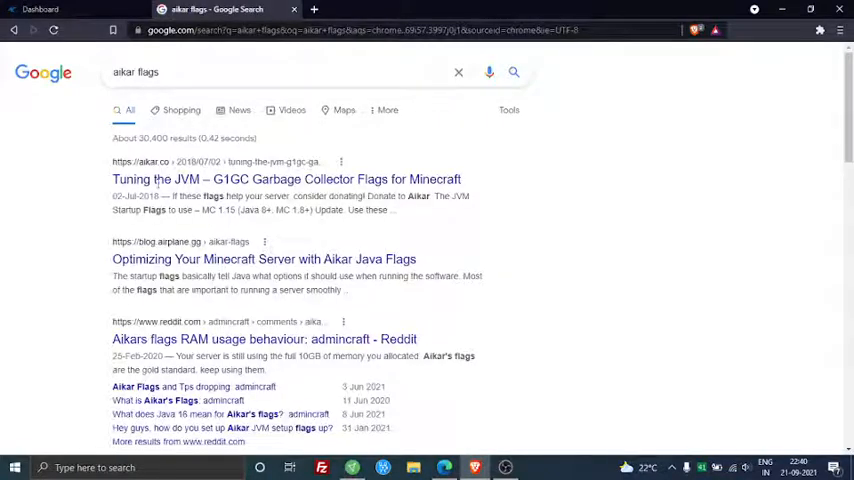
type("minecraft")
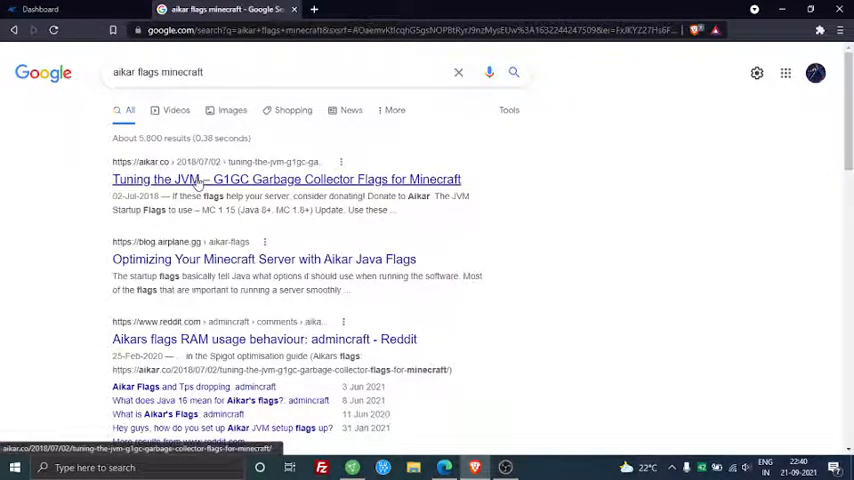
left_click(286, 179)
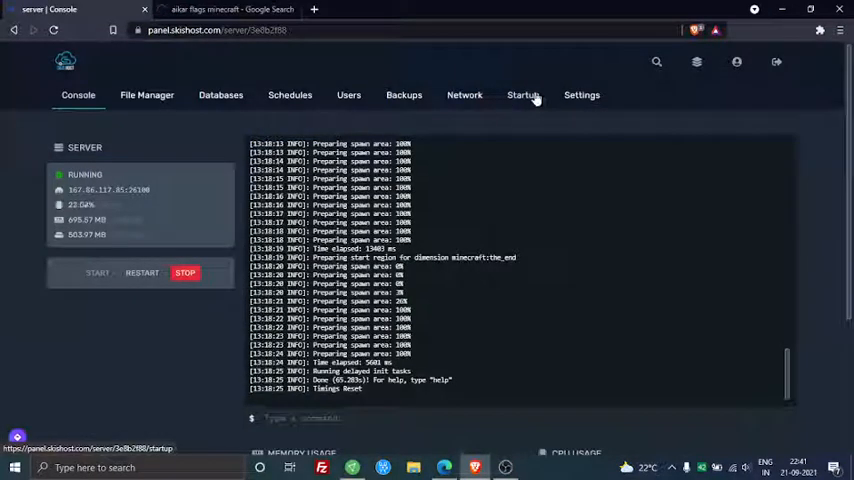
Step: Review the server's Startup variables down to the Java Arguments field
left_click(523, 95)
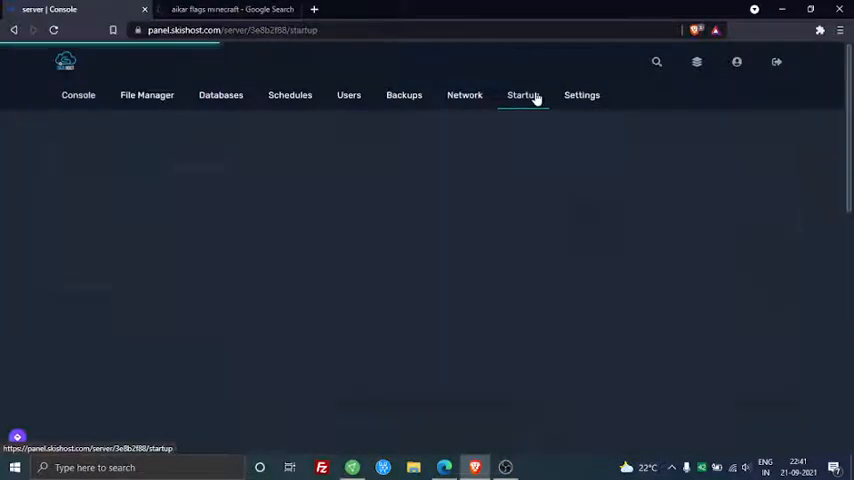
left_click(523, 95)
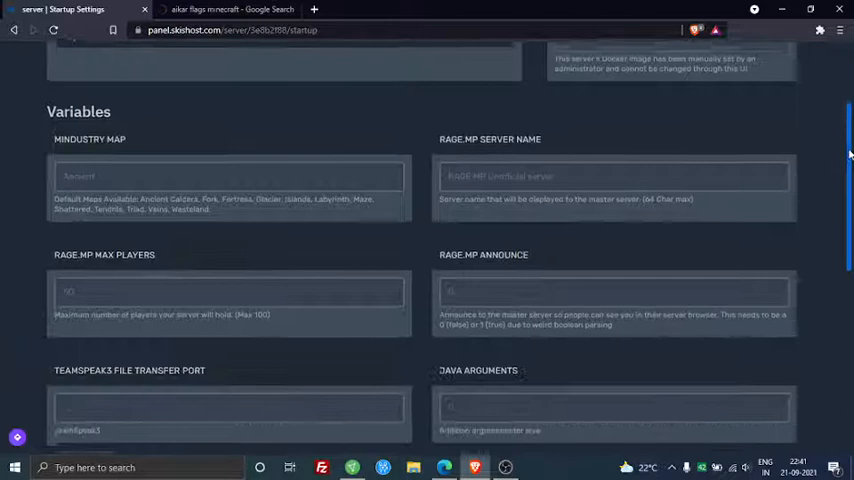
scroll("down", 3)
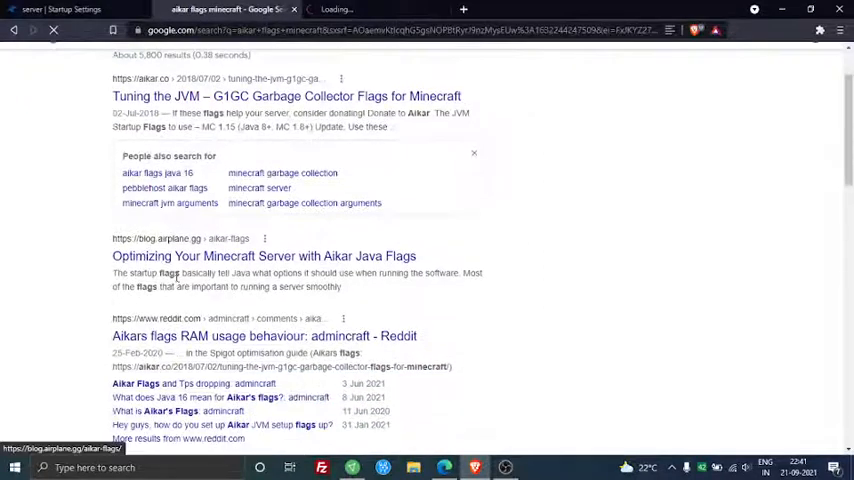
Step: Open the Airplane.gg Aikar flags article and scroll to the flags generator
left_click(264, 256)
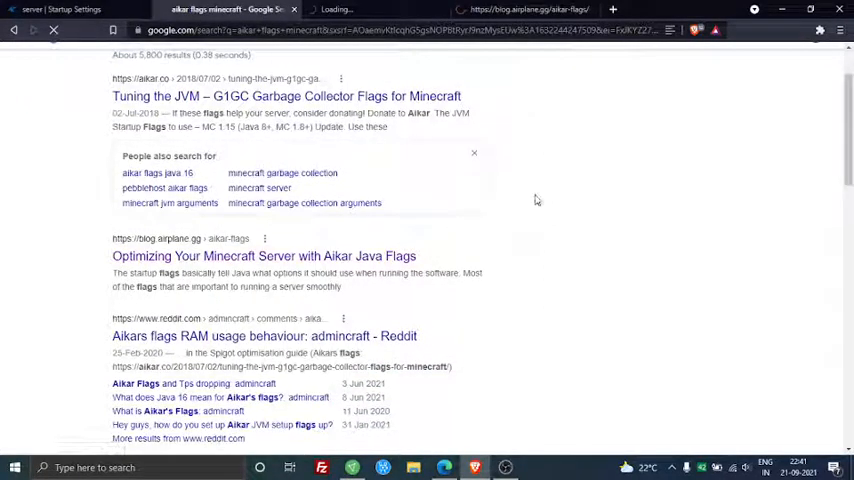
left_click(263, 256)
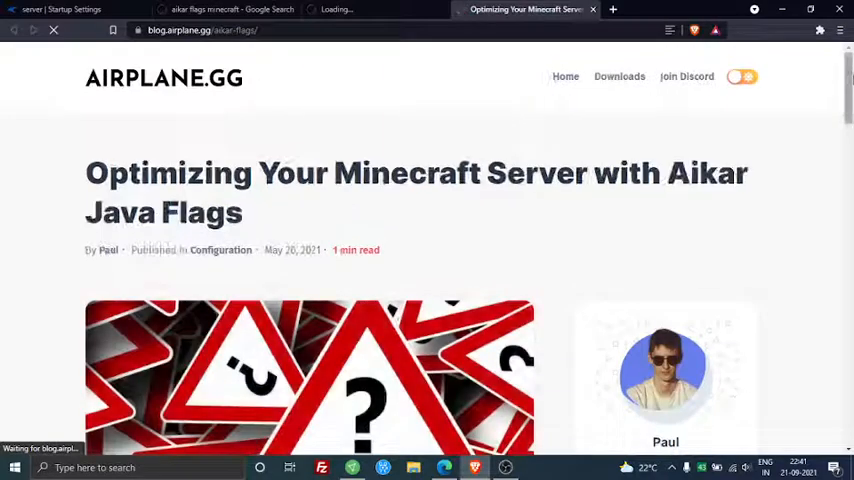
scroll("down", 3)
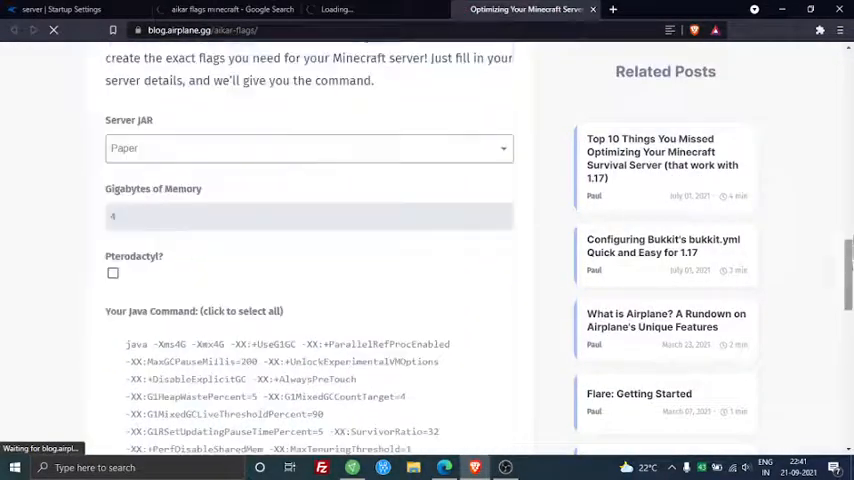
scroll("down", 3)
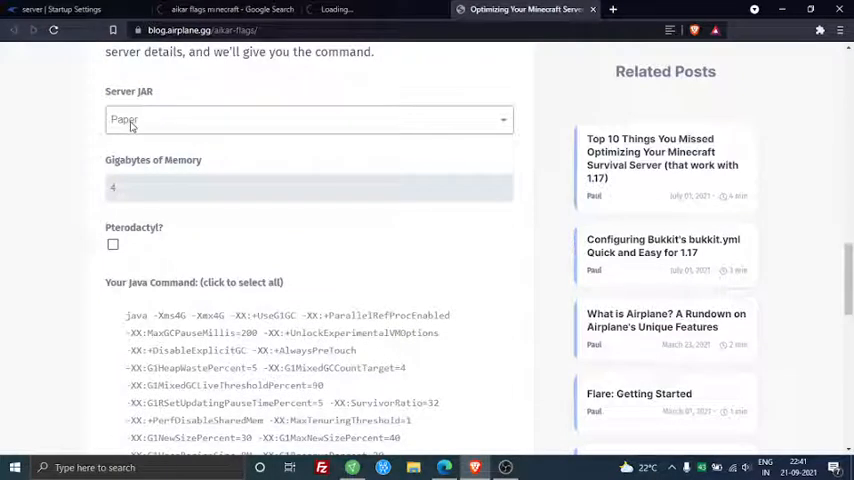
Step: Set the generator to Paper with Pterodactyl ticked to produce the Java command
left_click(307, 119)
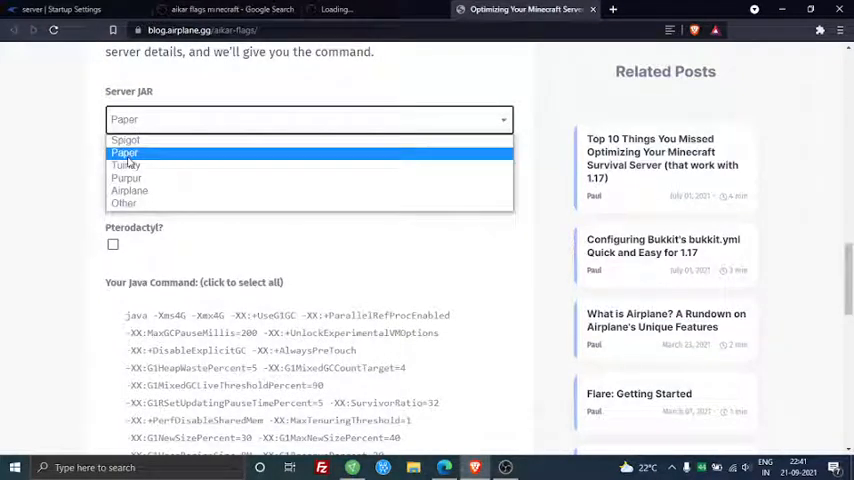
left_click(124, 153)
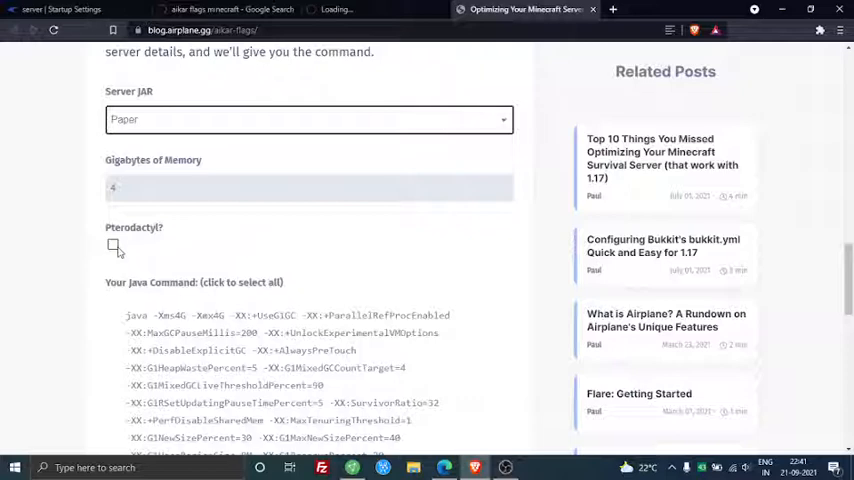
left_click(113, 246)
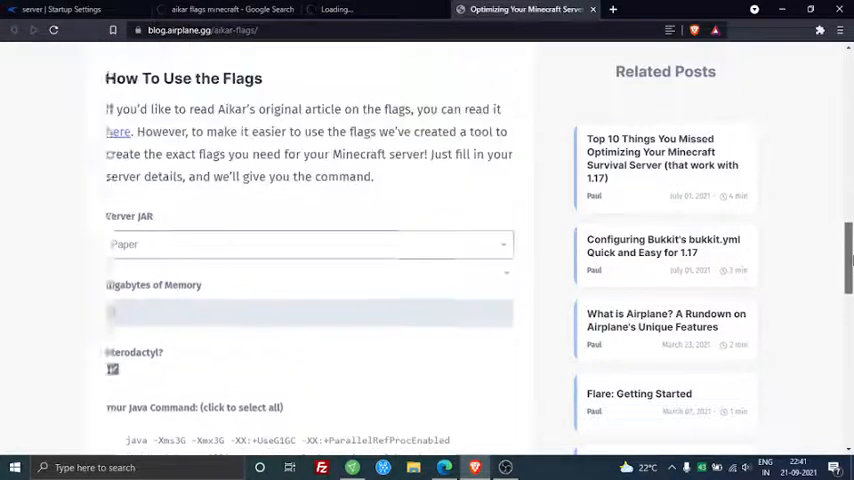
scroll("down", 3)
type("not")
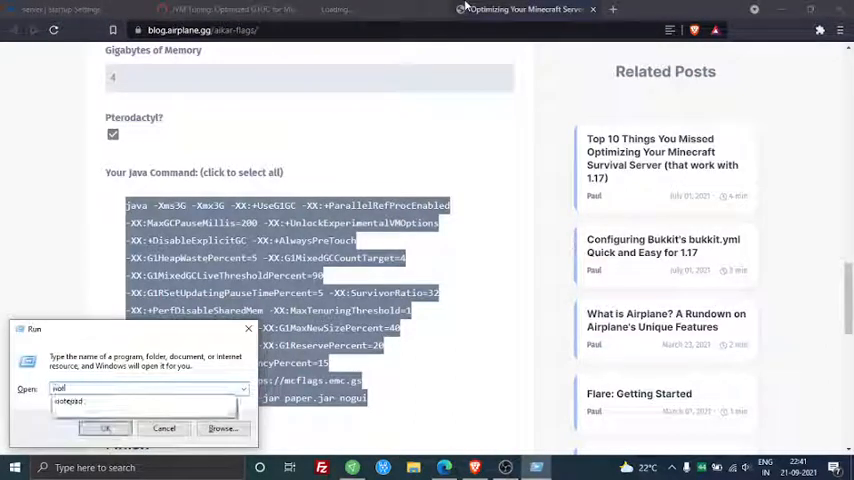
Step: Paste the generated Java command into a new Notepad note, then return to the browser
left_click(106, 428)
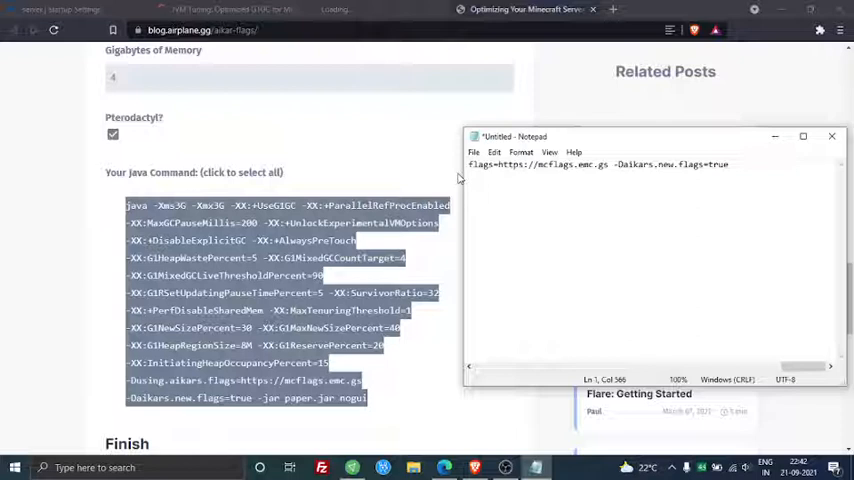
left_click(802, 136)
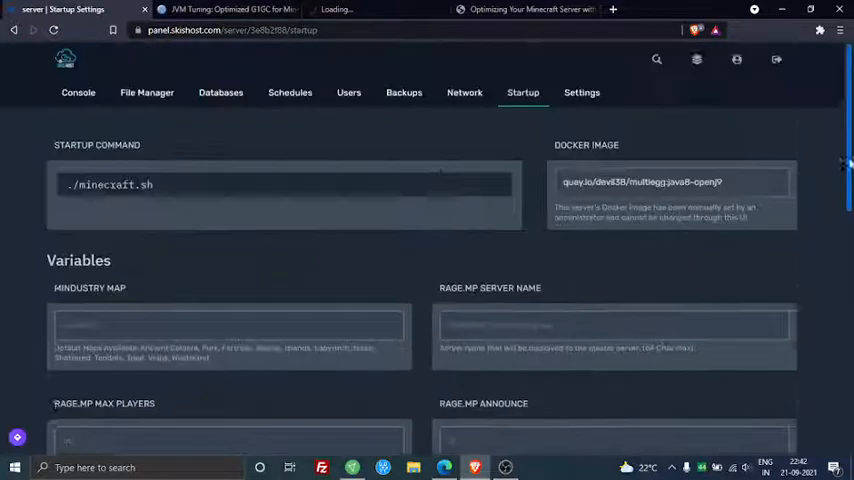
Step: Start the server from the panel Console and return to the Airplane.gg flags page
left_click(78, 95)
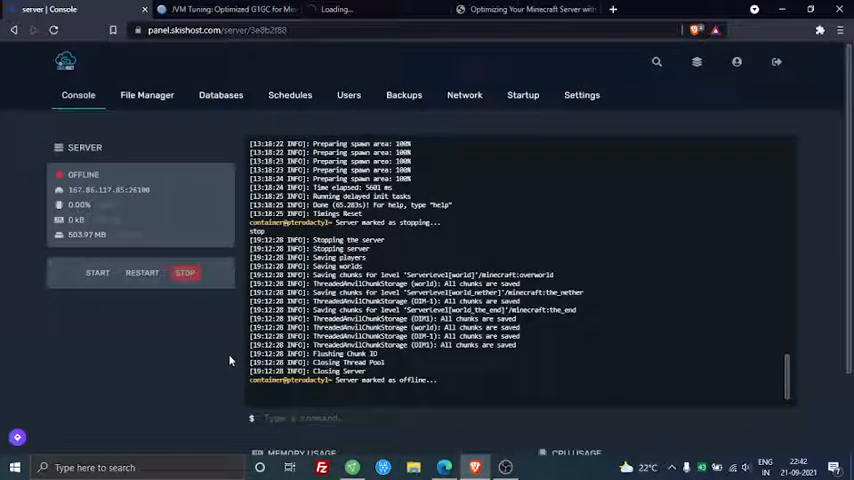
left_click(98, 272)
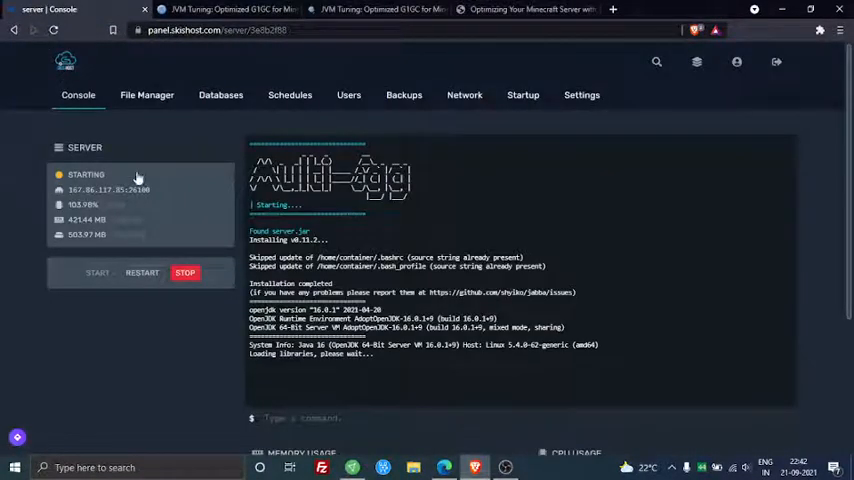
left_click(525, 9)
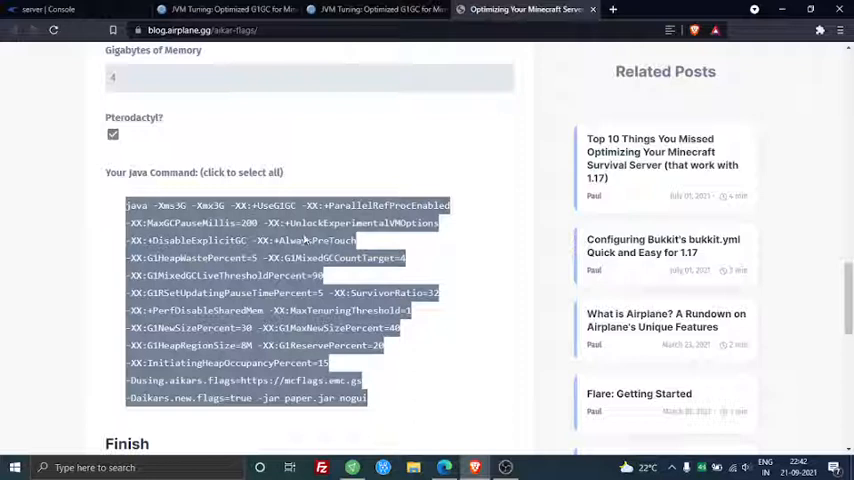